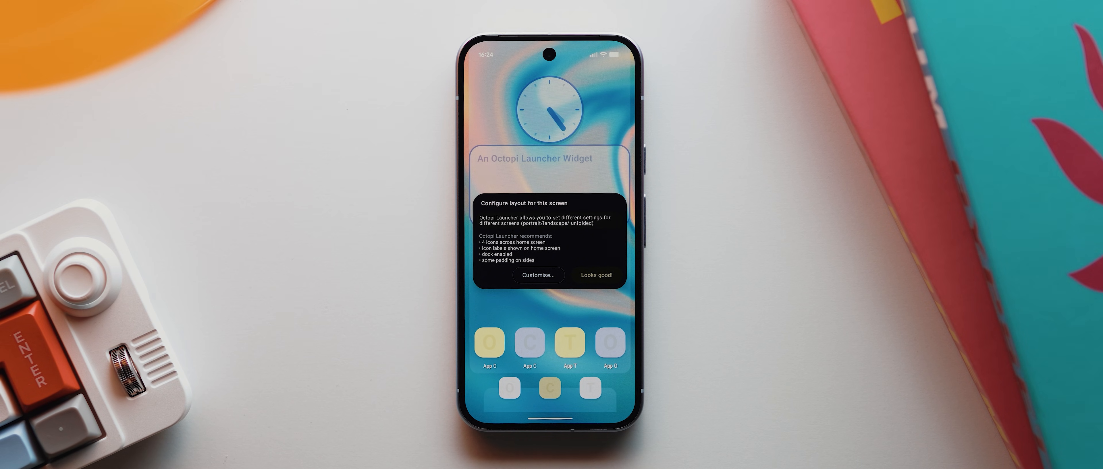
# - Choose a custom layout with seven icons across the home screen and no icon labels
pyautogui.click(538, 275)
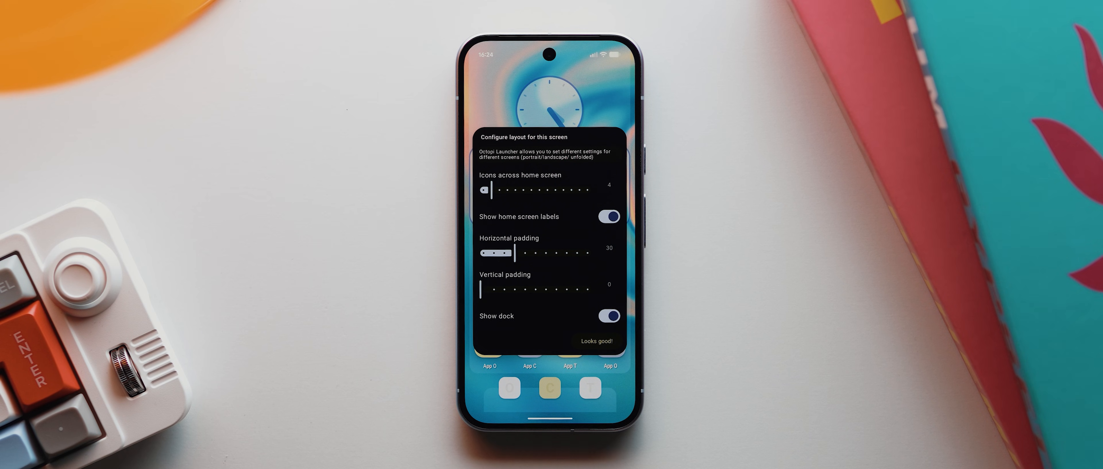
pyautogui.moveTo(491, 191); pyautogui.dragTo(515, 190)
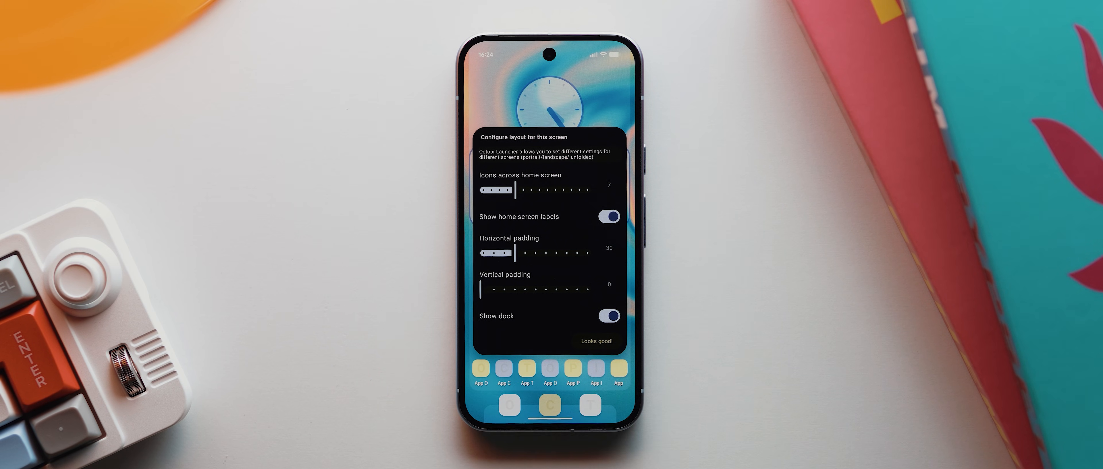
pyautogui.click(609, 217)
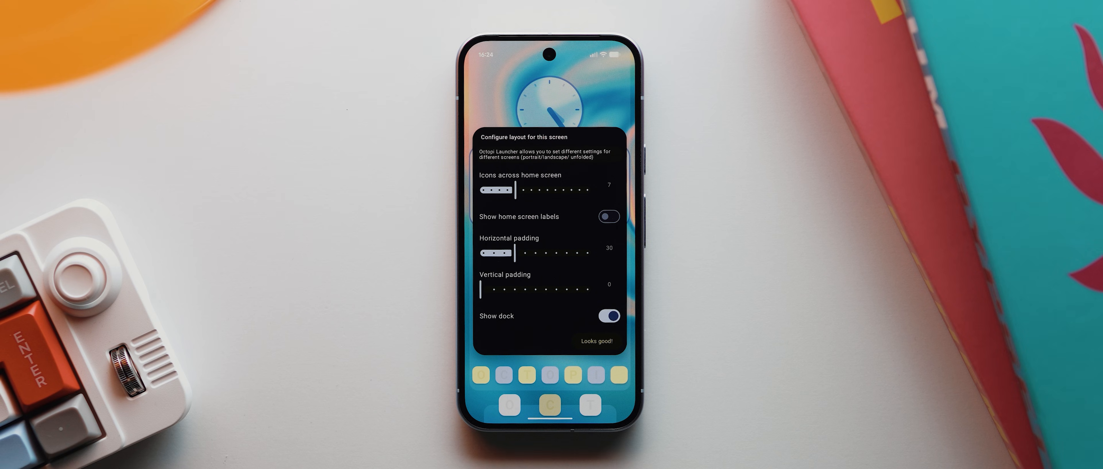
# - Set horizontal padding 50, vertical padding 30, and remove the dock
pyautogui.moveTo(497, 253); pyautogui.dragTo(535, 253)
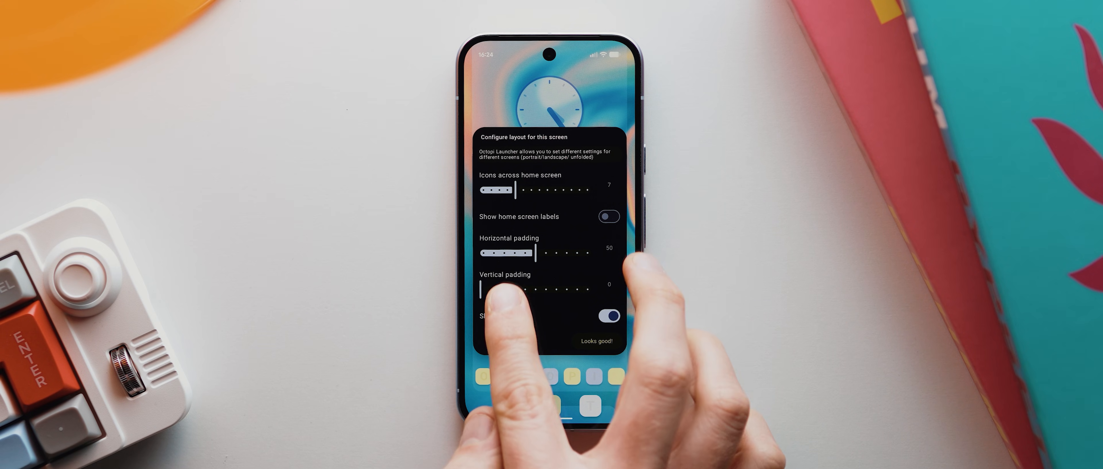
pyautogui.moveTo(481, 289); pyautogui.dragTo(510, 289)
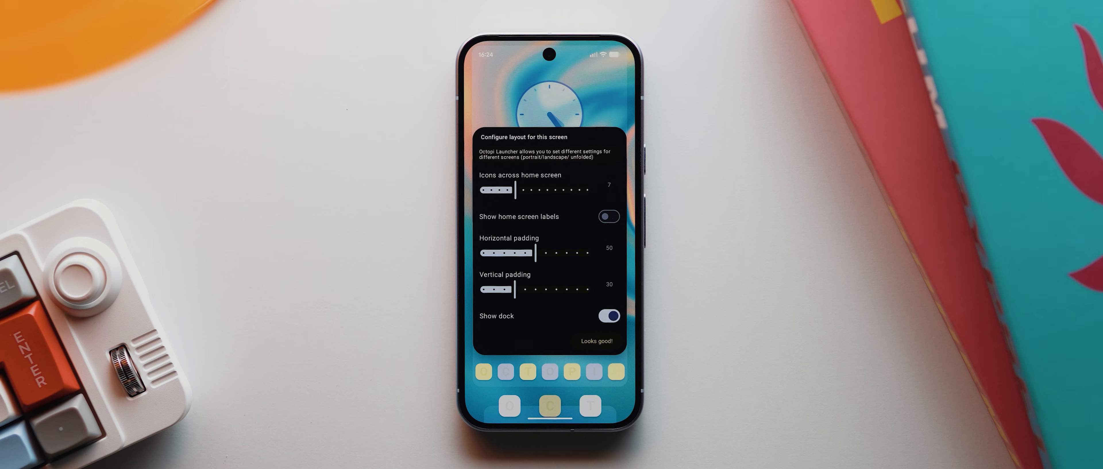
pyautogui.click(609, 323)
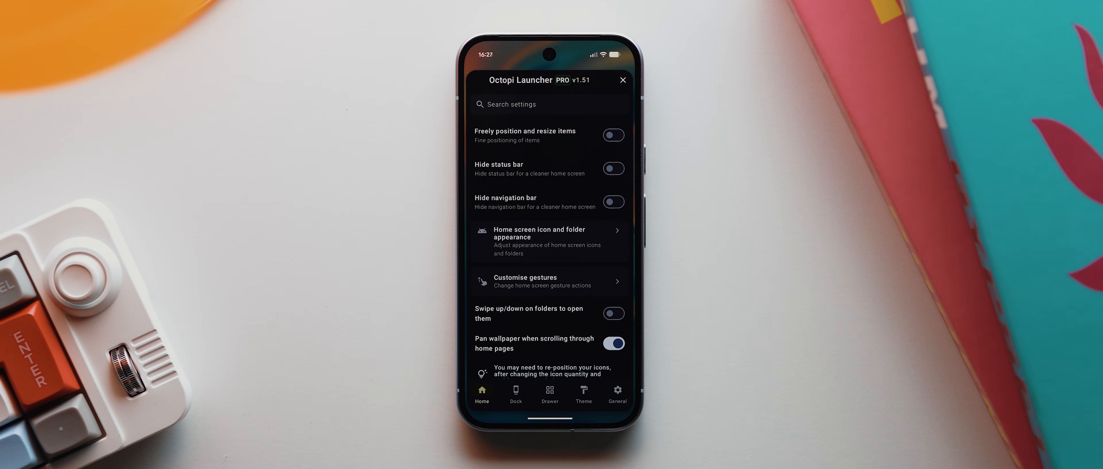
# - Make the launcher theme follow the system dark mode
pyautogui.click(584, 391)
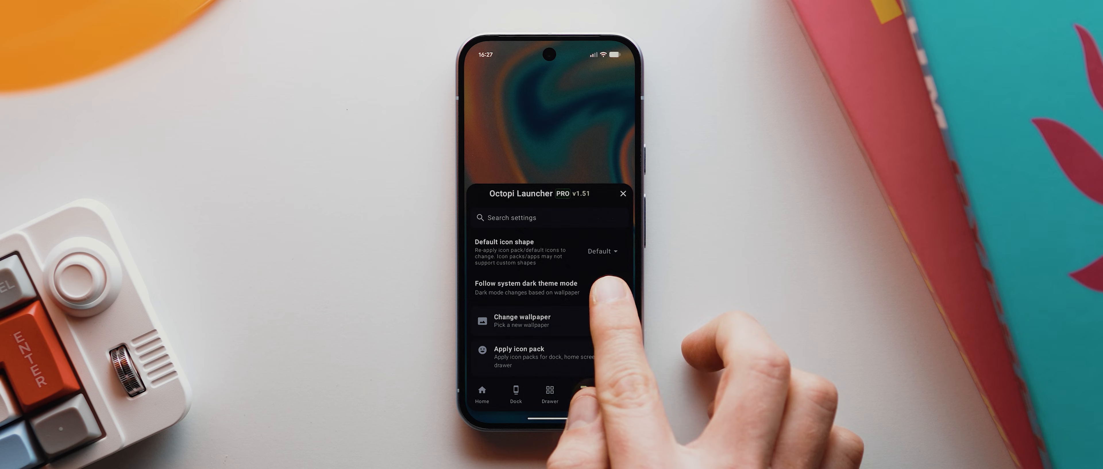
pyautogui.click(614, 288)
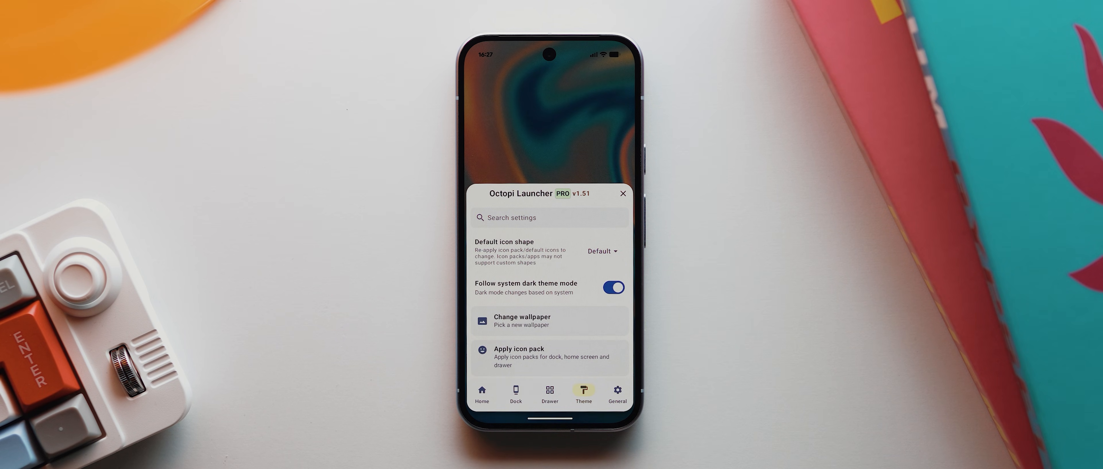
pyautogui.click(482, 394)
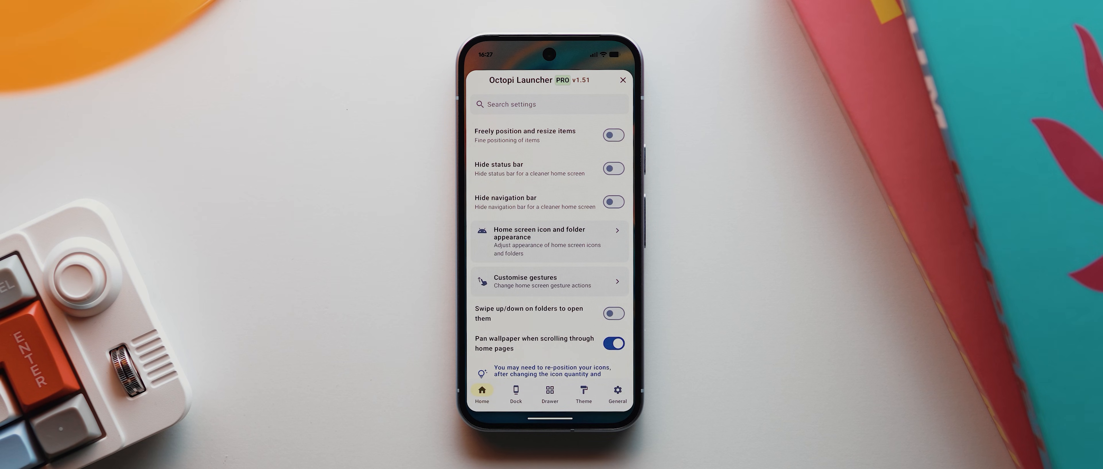
# - Set home screen icons to 100% scale with notification badges on, then return to home settings
pyautogui.click(547, 242)
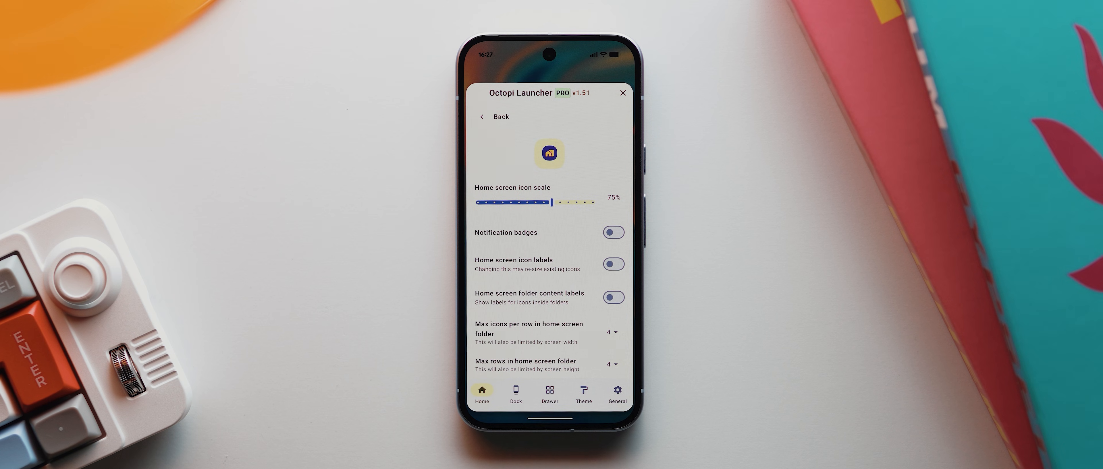
pyautogui.moveTo(552, 203); pyautogui.dragTo(595, 203)
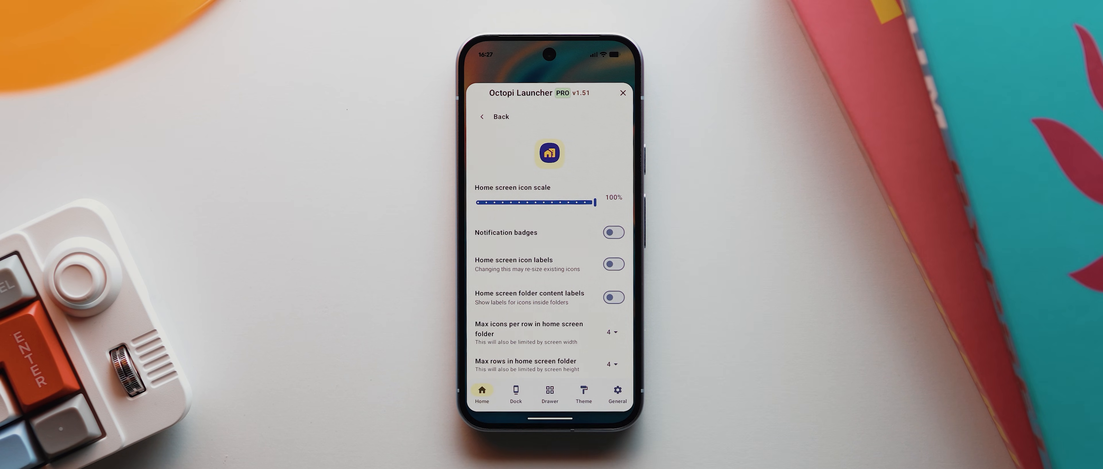
pyautogui.click(614, 232)
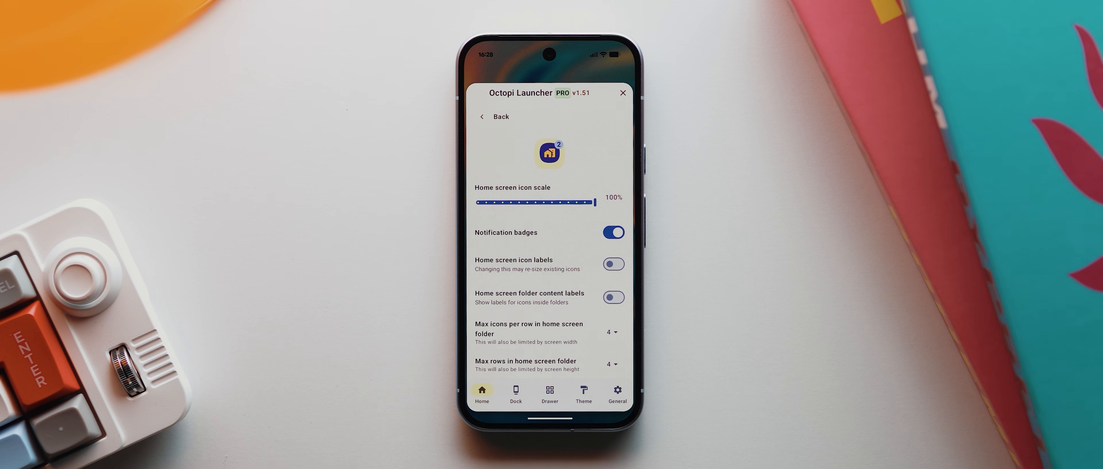
pyautogui.click(502, 117)
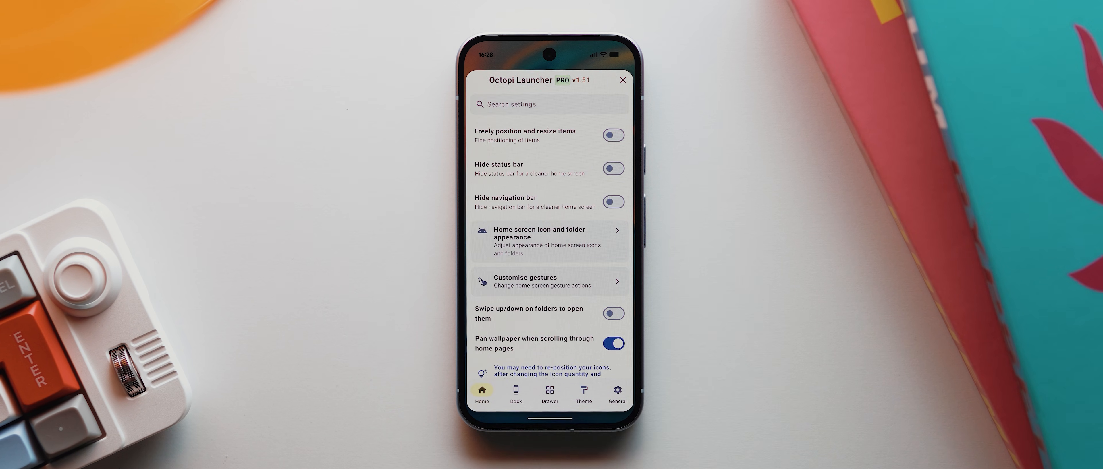
# - In gesture settings, search the installed apps for 'goog' to assign the Google app
pyautogui.click(549, 282)
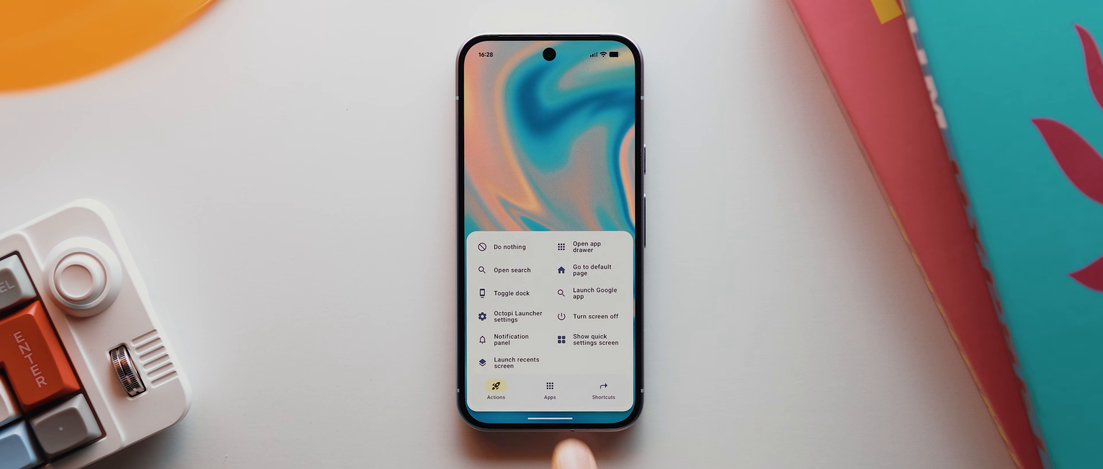
pyautogui.click(550, 386)
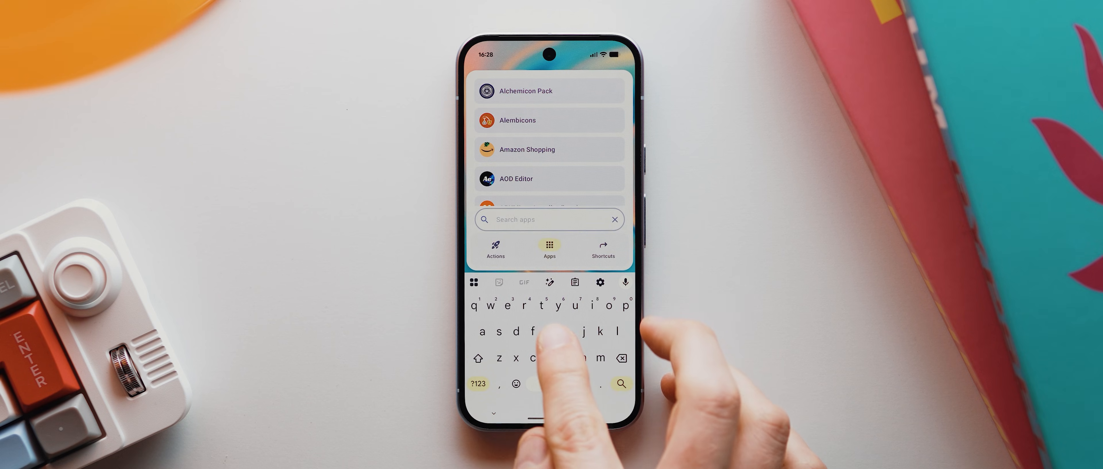
pyautogui.write('goog')
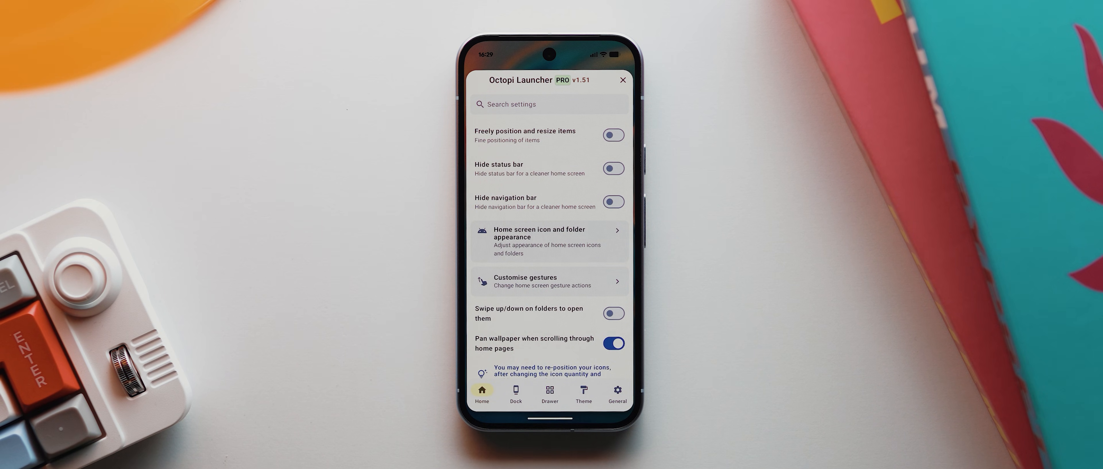
# - Show the app drawer settings
pyautogui.click(550, 393)
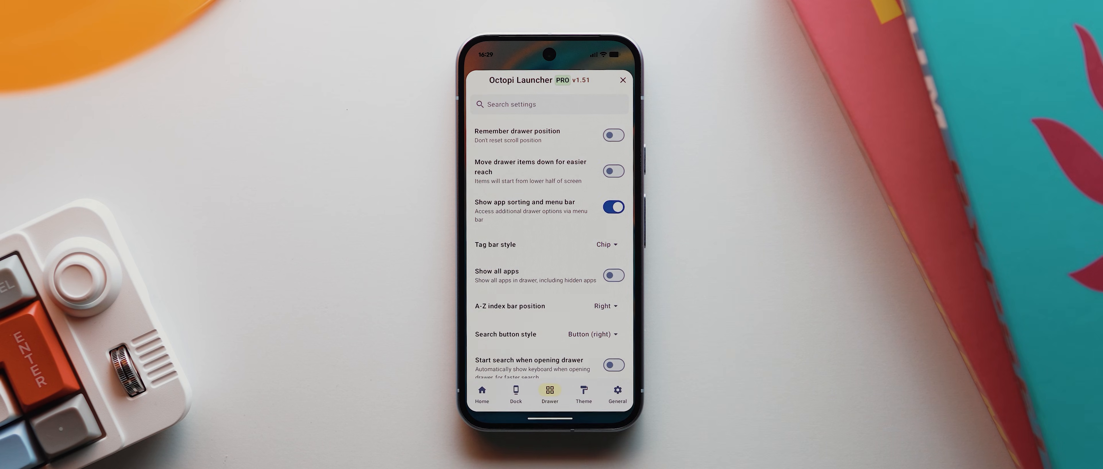
# - Put the drawer search button on the left and include hidden apps in search results
pyautogui.click(614, 207)
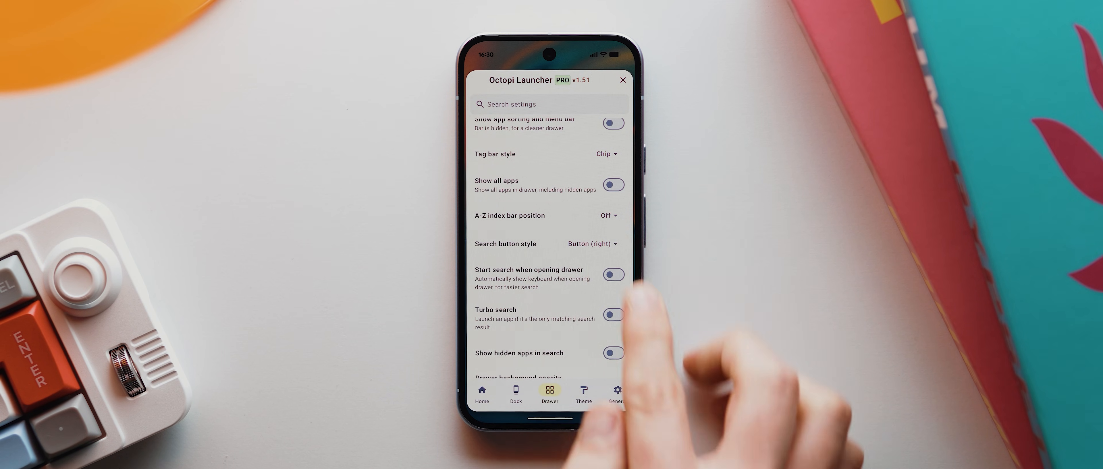
pyautogui.click(593, 244)
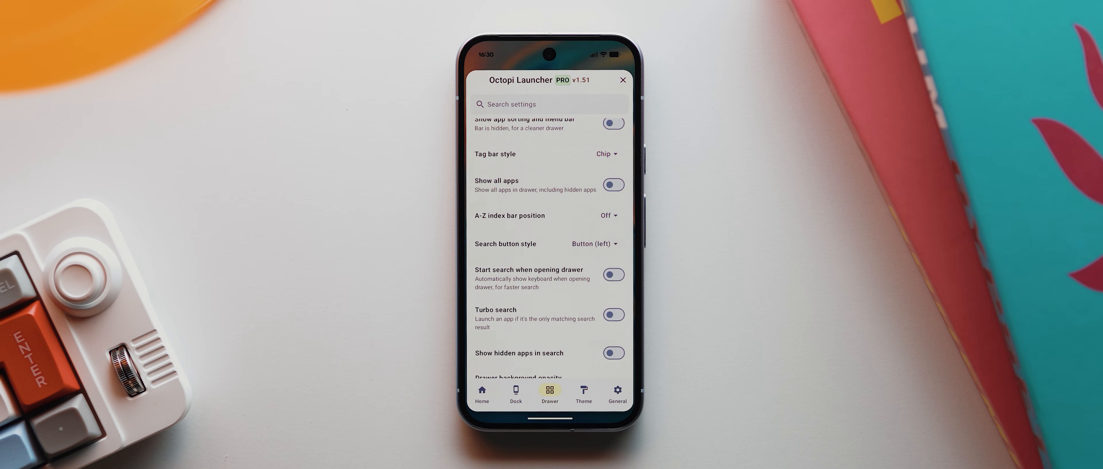
pyautogui.scroll(-3)
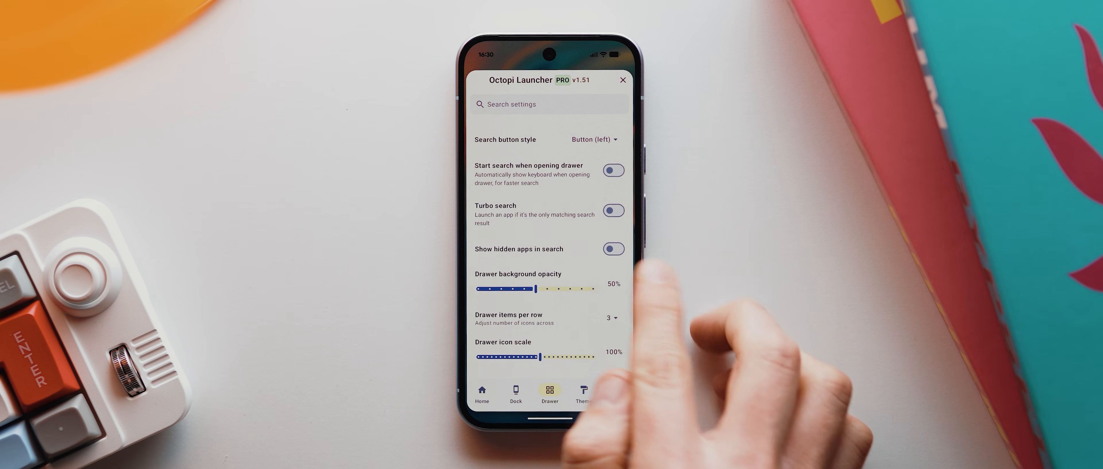
pyautogui.click(613, 250)
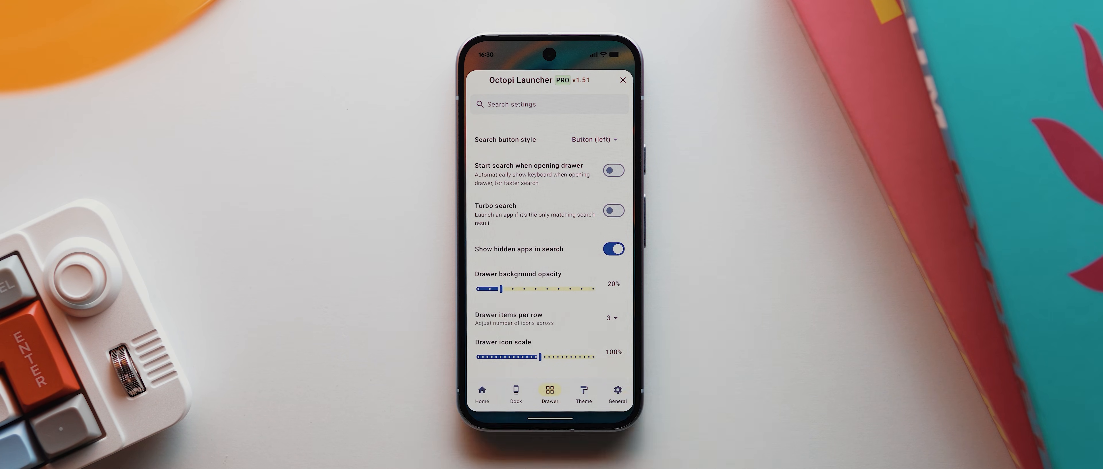
# - Show four drawer icons per row at 80% icon scale
pyautogui.click(611, 319)
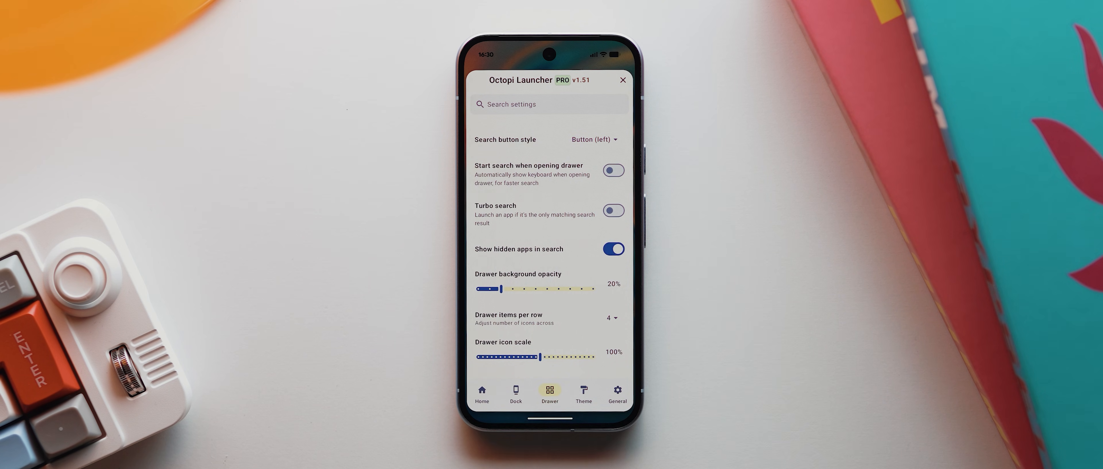
pyautogui.moveTo(542, 357); pyautogui.dragTo(492, 356)
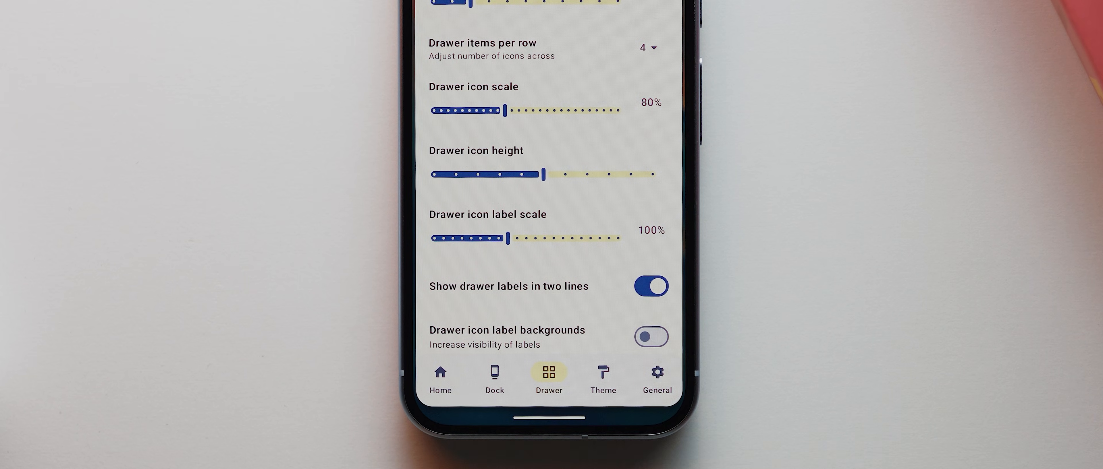
pyautogui.scroll(-3)
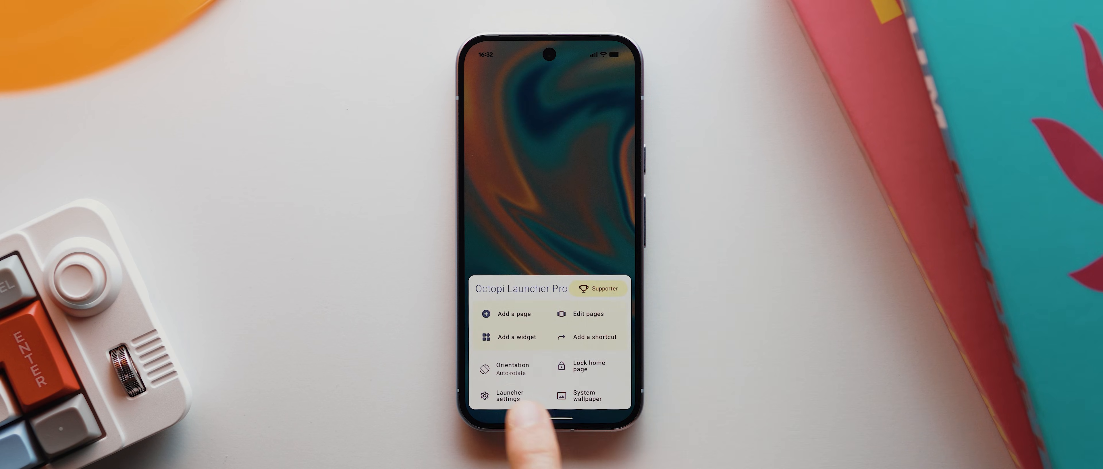
# - Return to the launcher's theme settings with icon shape, dark mode and wallpaper options
pyautogui.click(507, 397)
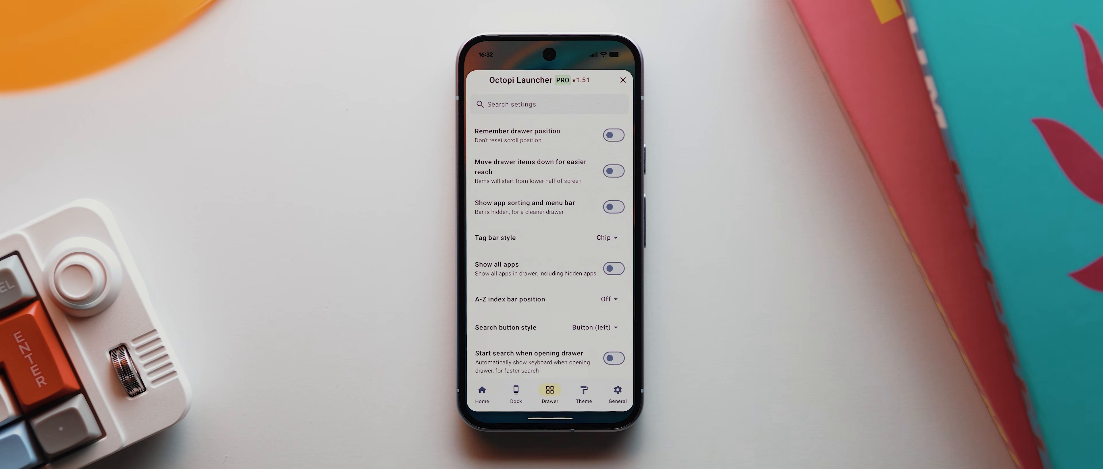
pyautogui.click(584, 392)
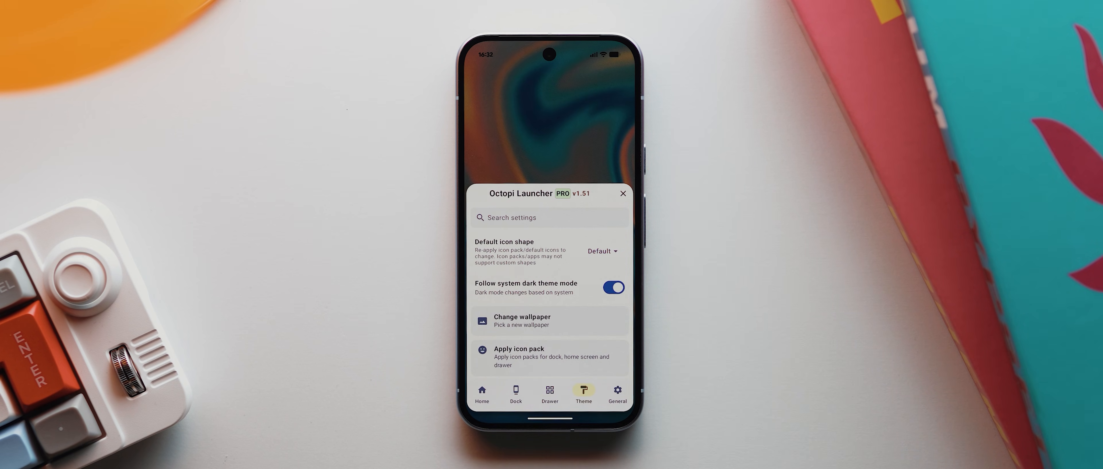
pyautogui.click(550, 358)
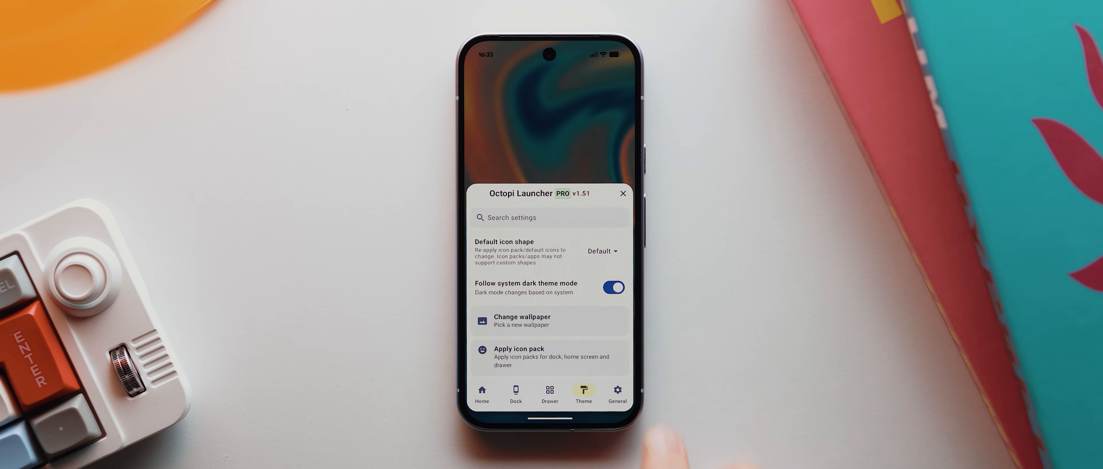
# - View the general settings and toggle an option there
pyautogui.click(617, 390)
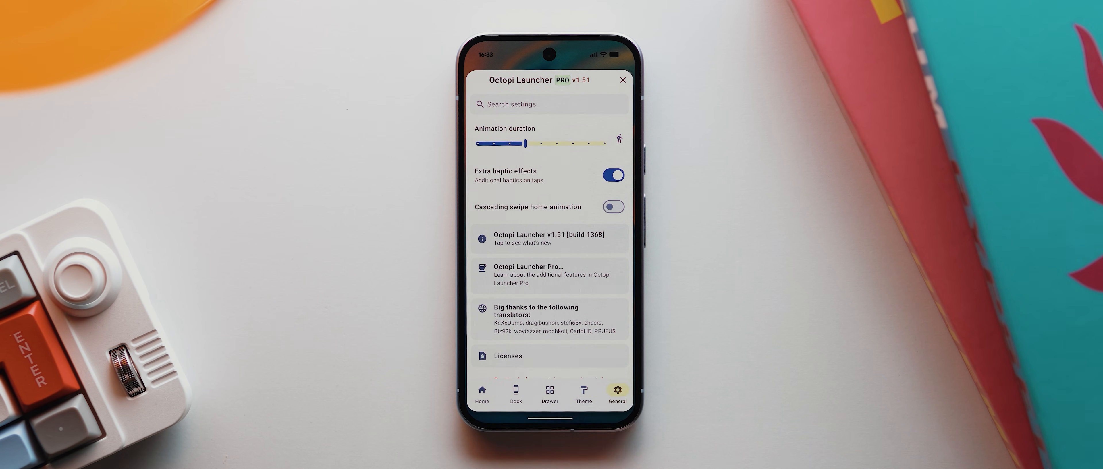
pyautogui.click(614, 176)
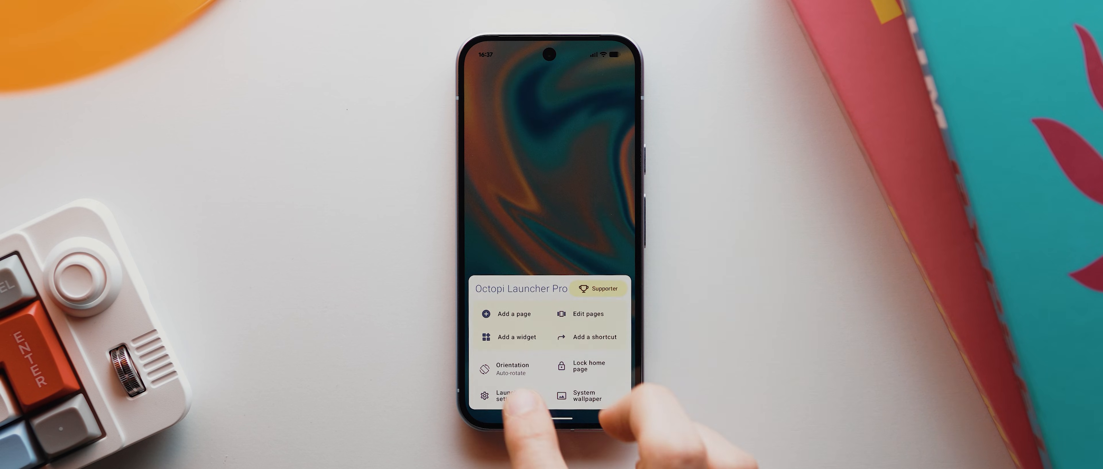
# - Enter launcher settings and browse toward the wallpaper and calendar widget options
pyautogui.click(504, 396)
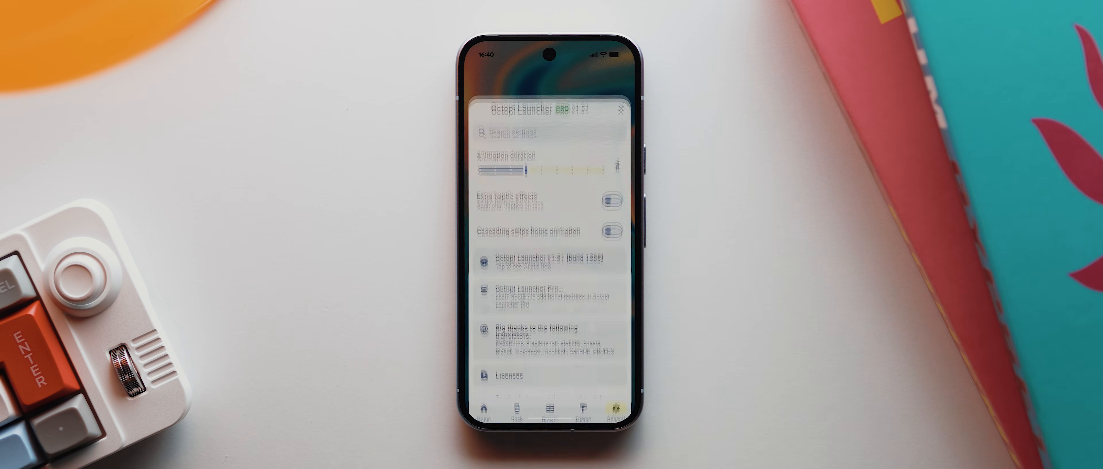
pyautogui.scroll(-3)
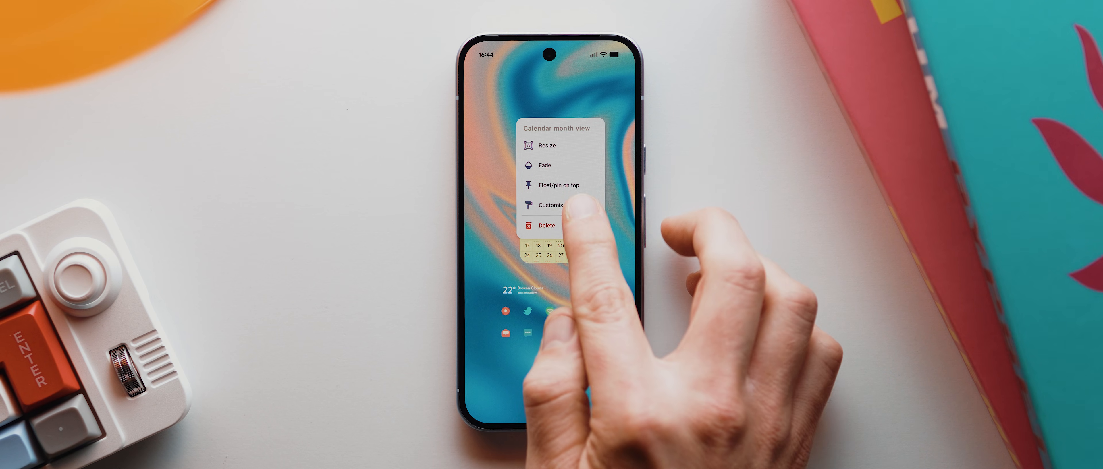
# - Give the calendar month widget a glass background and confirm it
pyautogui.click(551, 205)
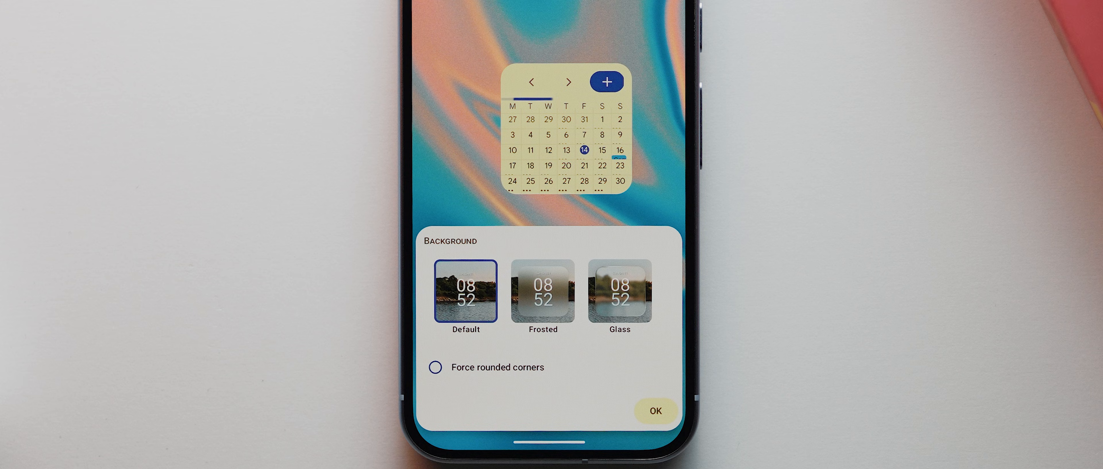
pyautogui.click(543, 293)
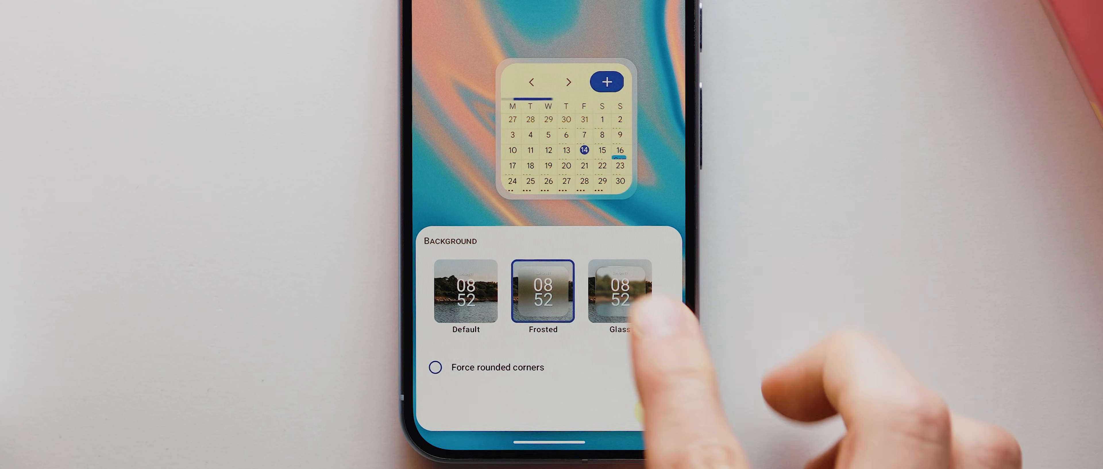
pyautogui.click(620, 294)
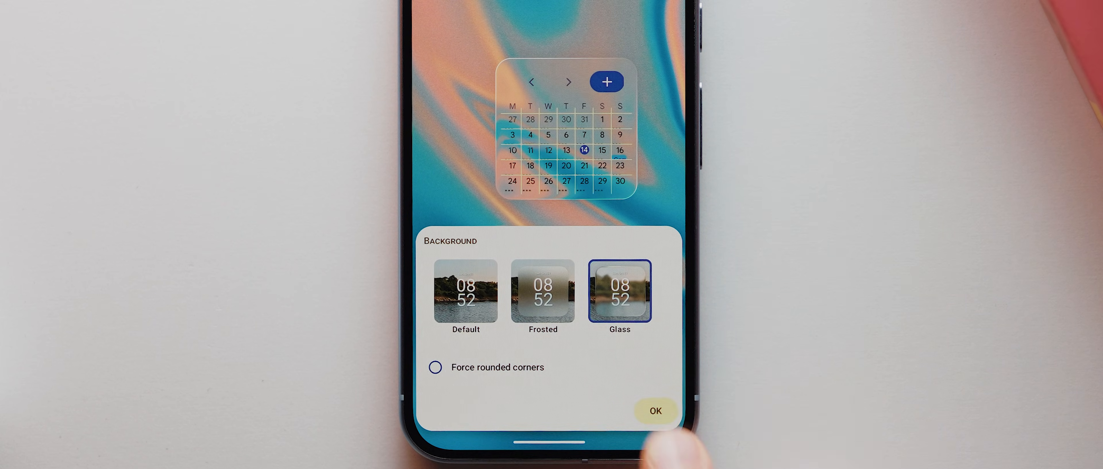
pyautogui.click(655, 411)
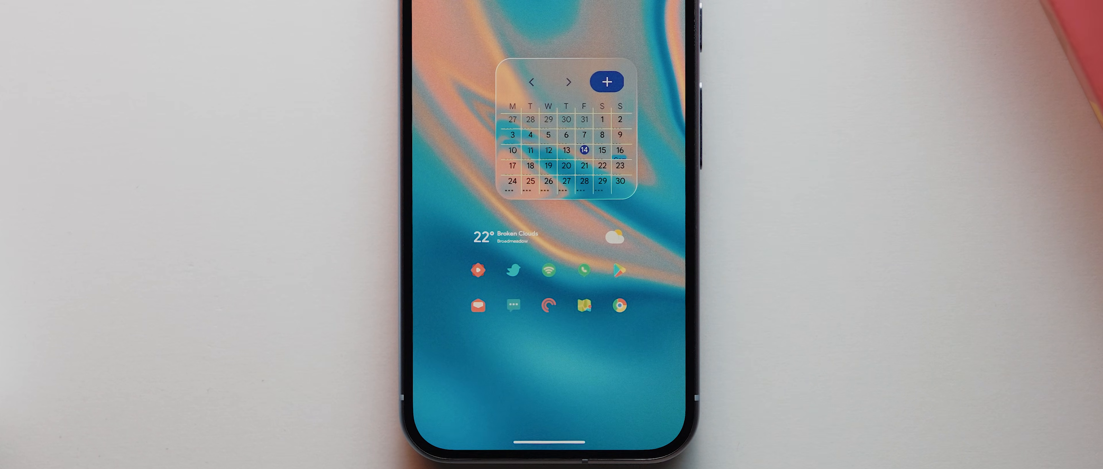